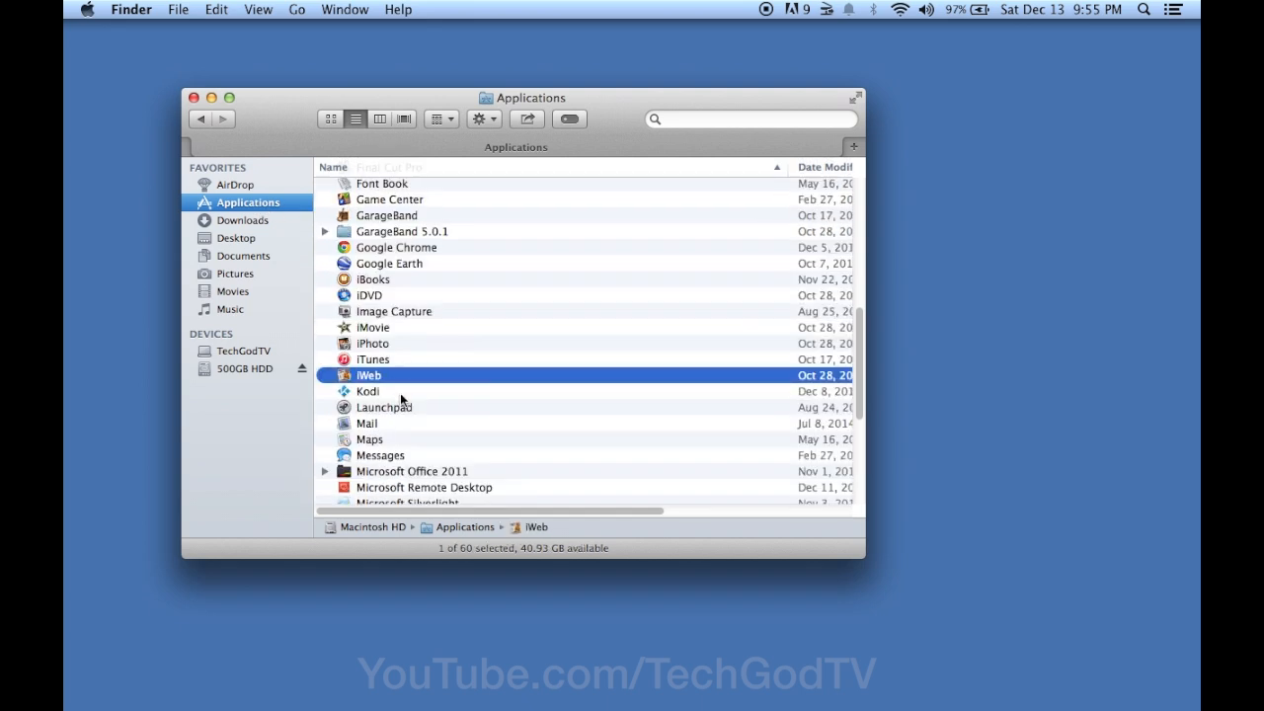
- Select the Kodi app in Applications and drag it to the Trash
{"action": "left_click", "coordinate": [368, 391]}
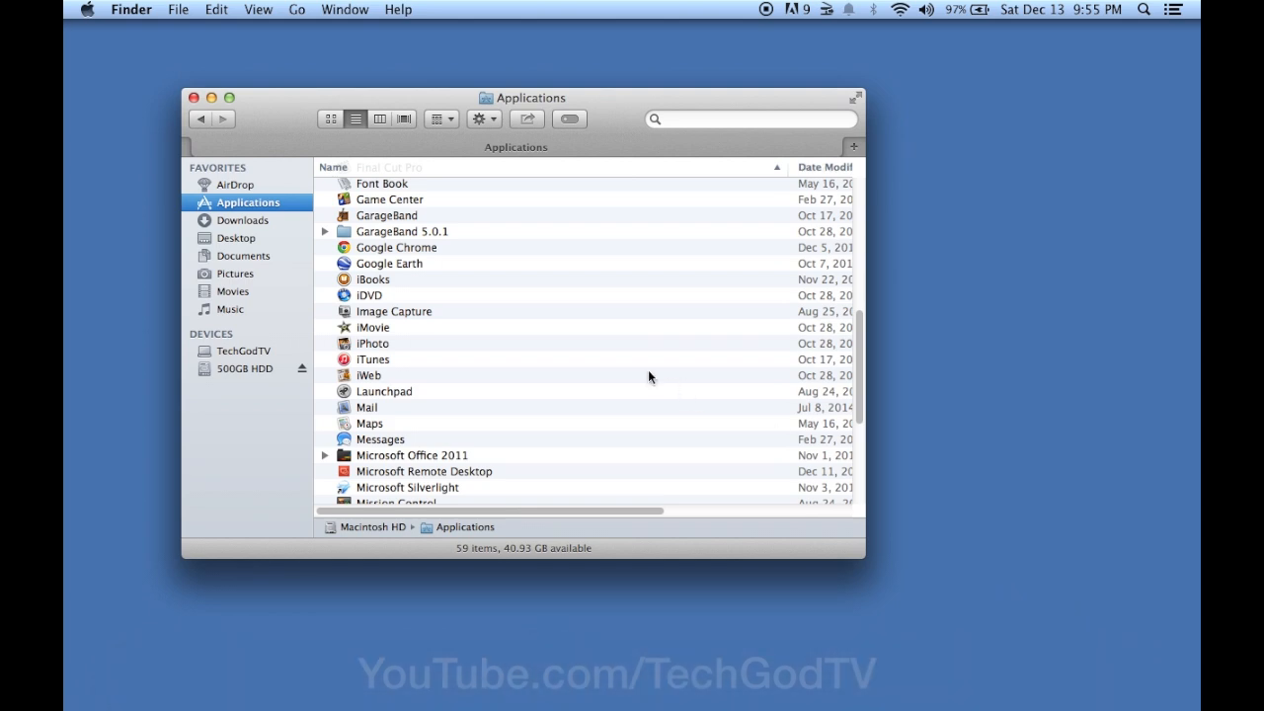
{"action": "left_click", "coordinate": [296, 8]}
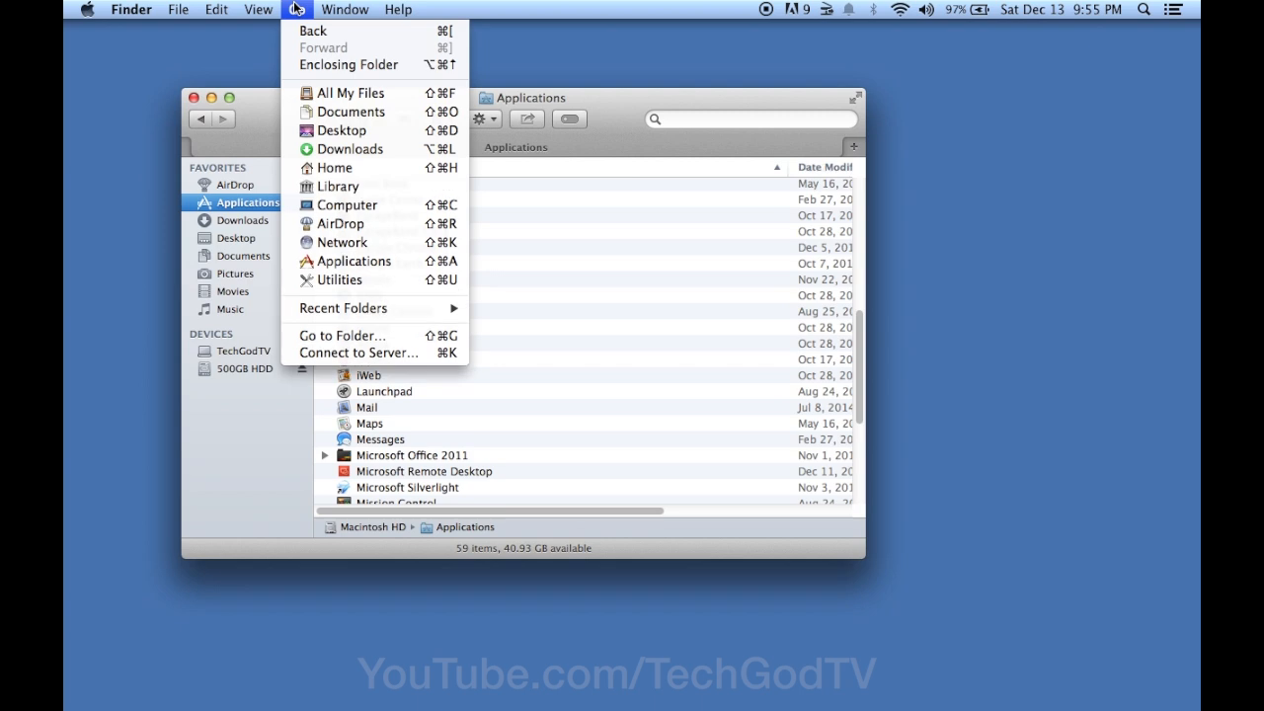
{"action": "mouse_move", "coordinate": [338, 187]}
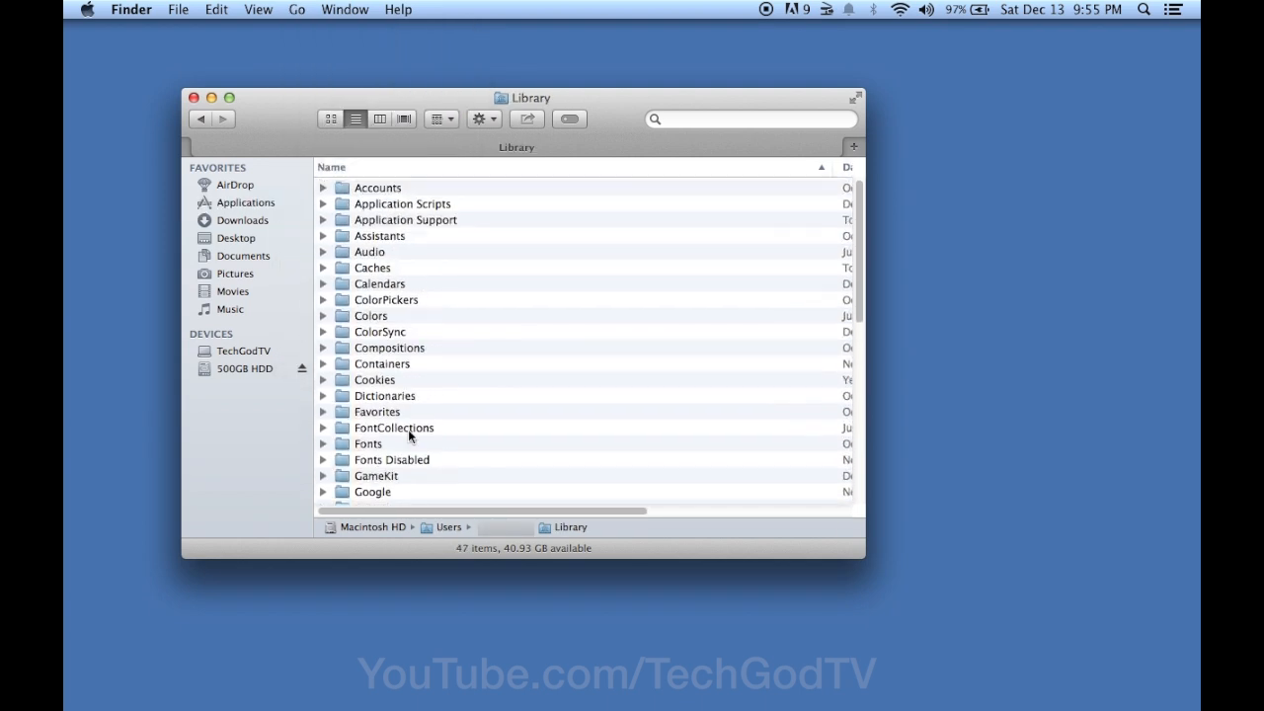
- Open Application Support and drag its Kodi folder to the Trash
{"action": "double_click", "coordinate": [402, 220]}
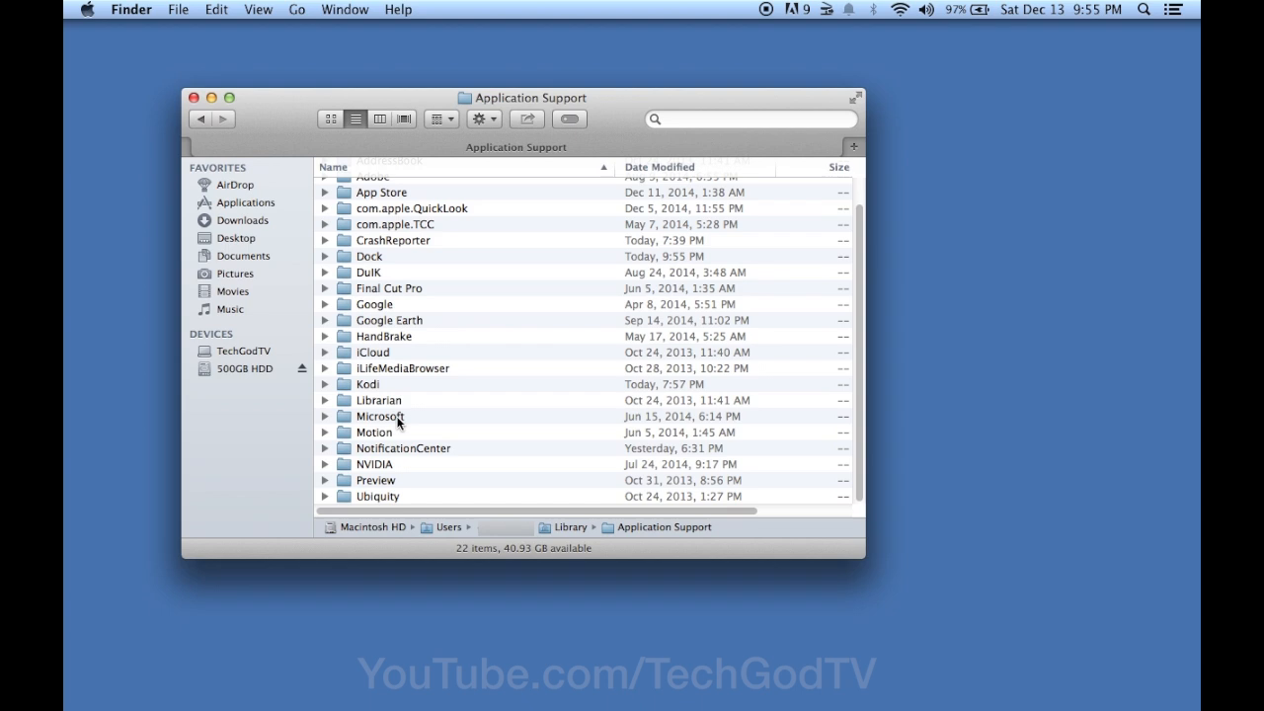
{"action": "left_click", "coordinate": [367, 384]}
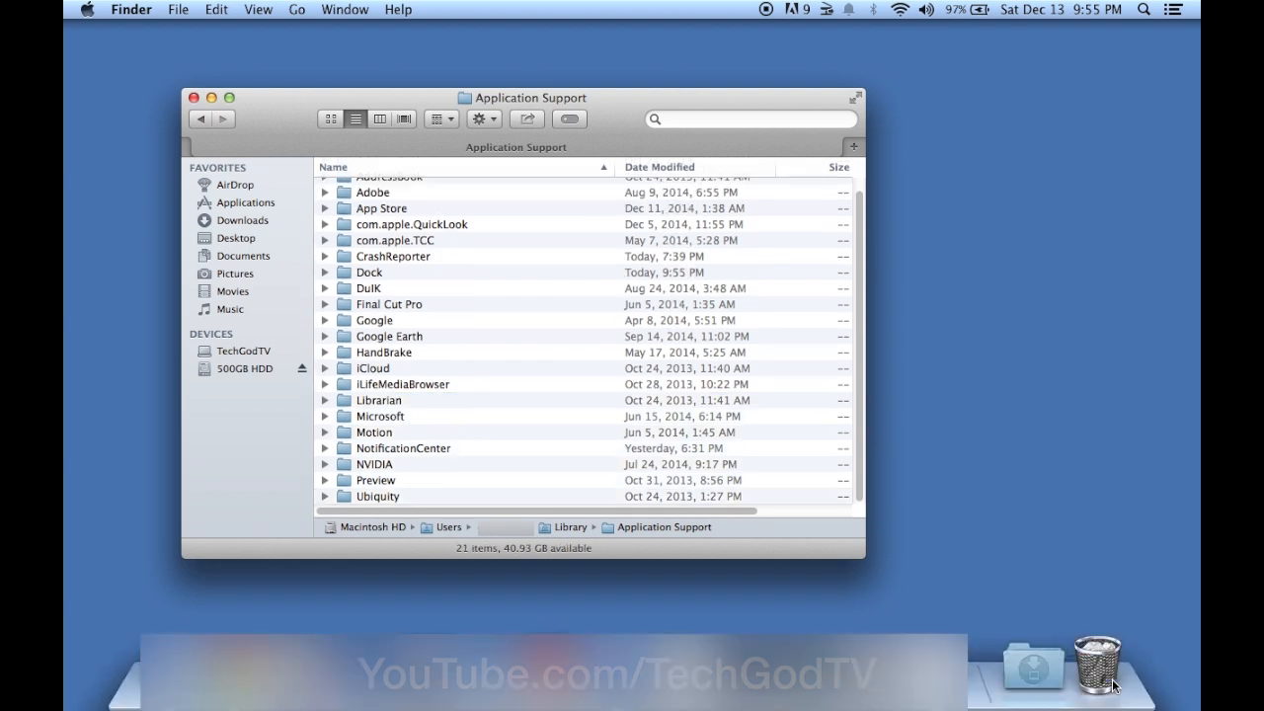
{"action": "mouse_move", "coordinate": [454, 304]}
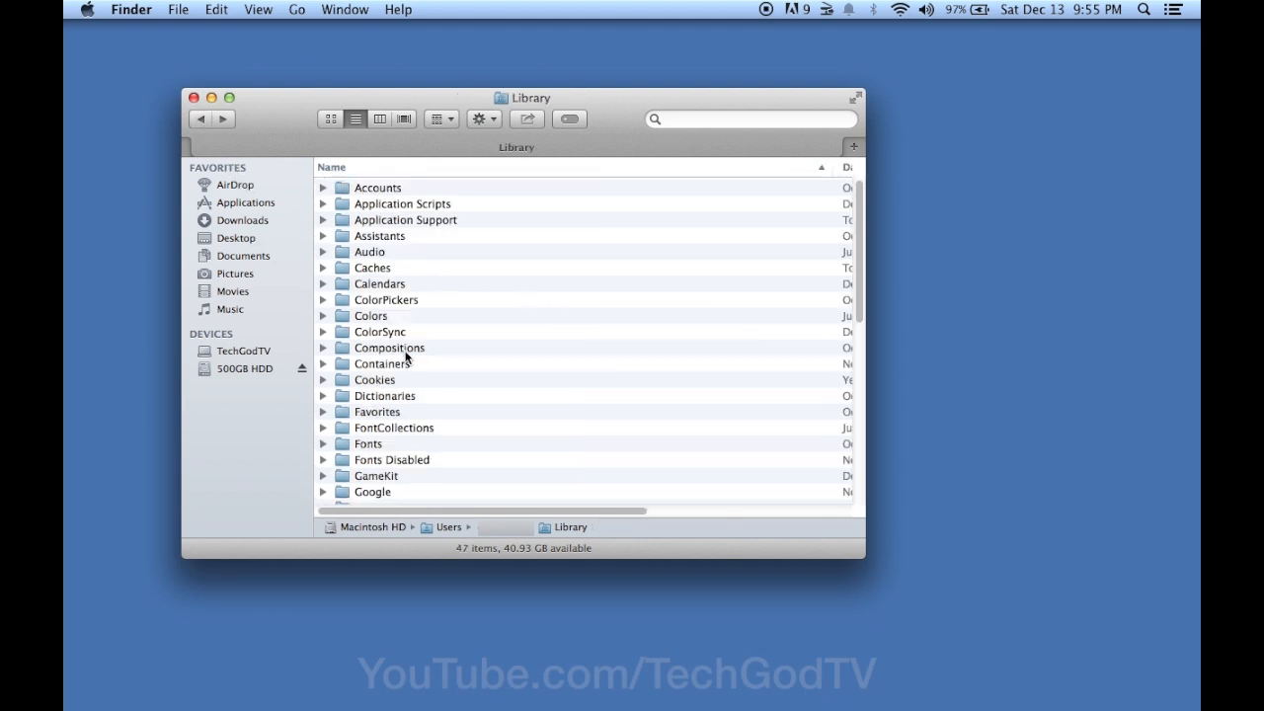
- Open Library's Logs folder and drag kodi.log to the Trash
{"action": "scroll", "scroll_direction": "down", "scroll_amount": 3}
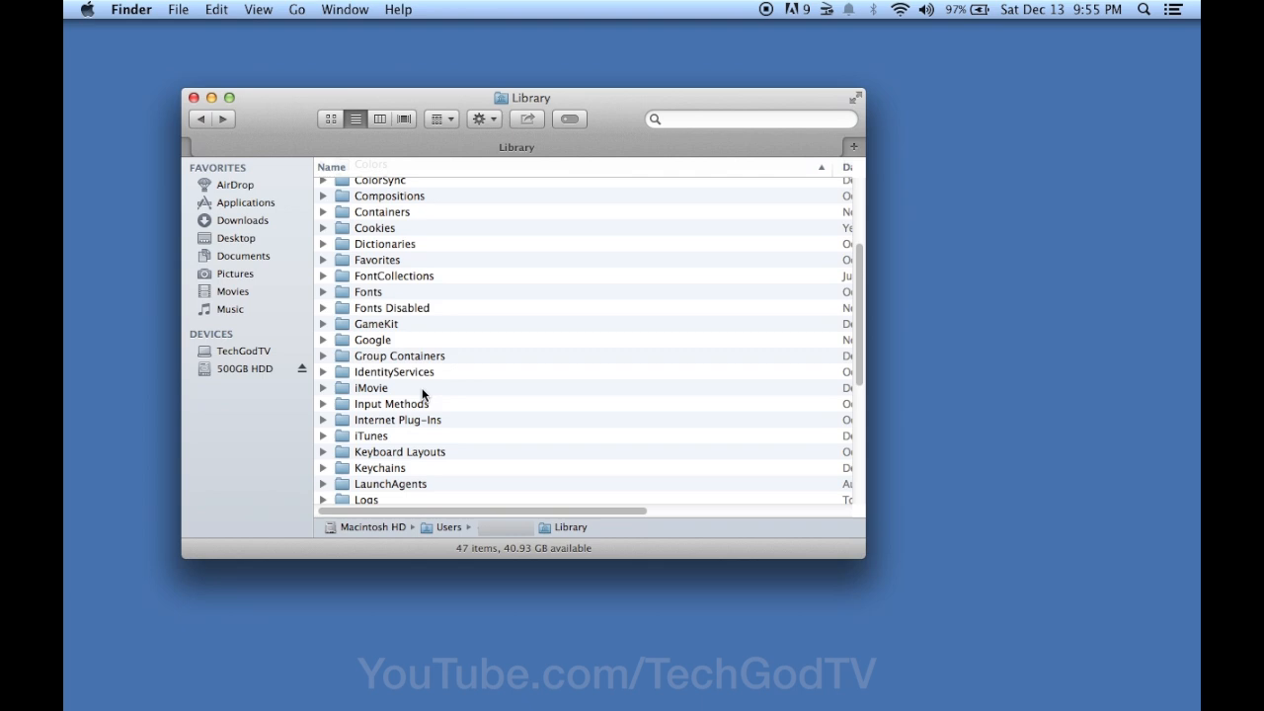
{"action": "left_click", "coordinate": [366, 446]}
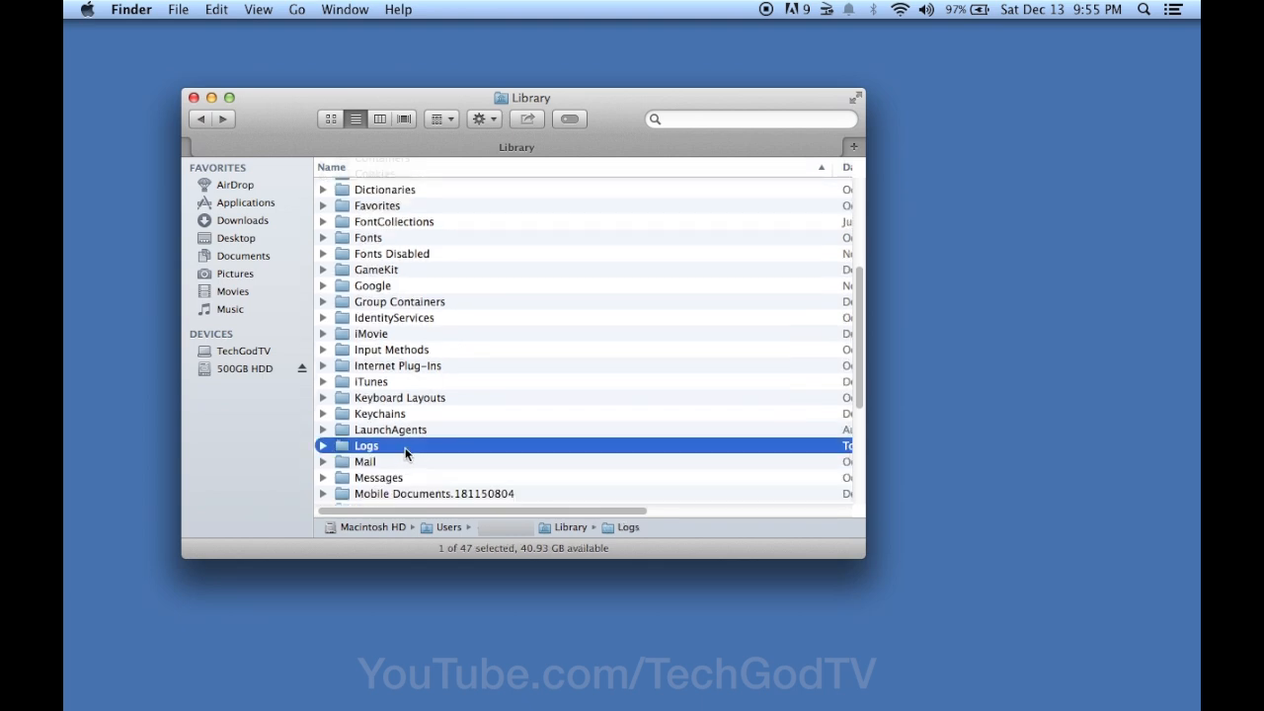
{"action": "double_click", "coordinate": [366, 446]}
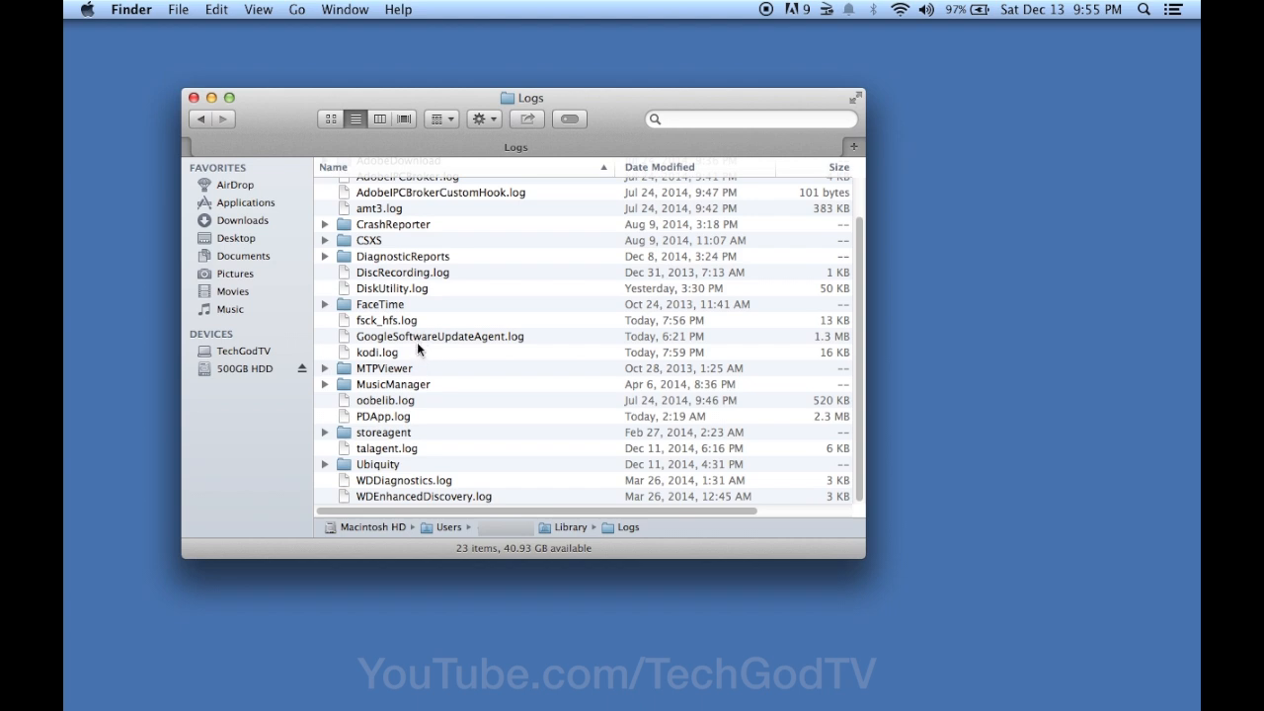
{"action": "left_click", "coordinate": [376, 352]}
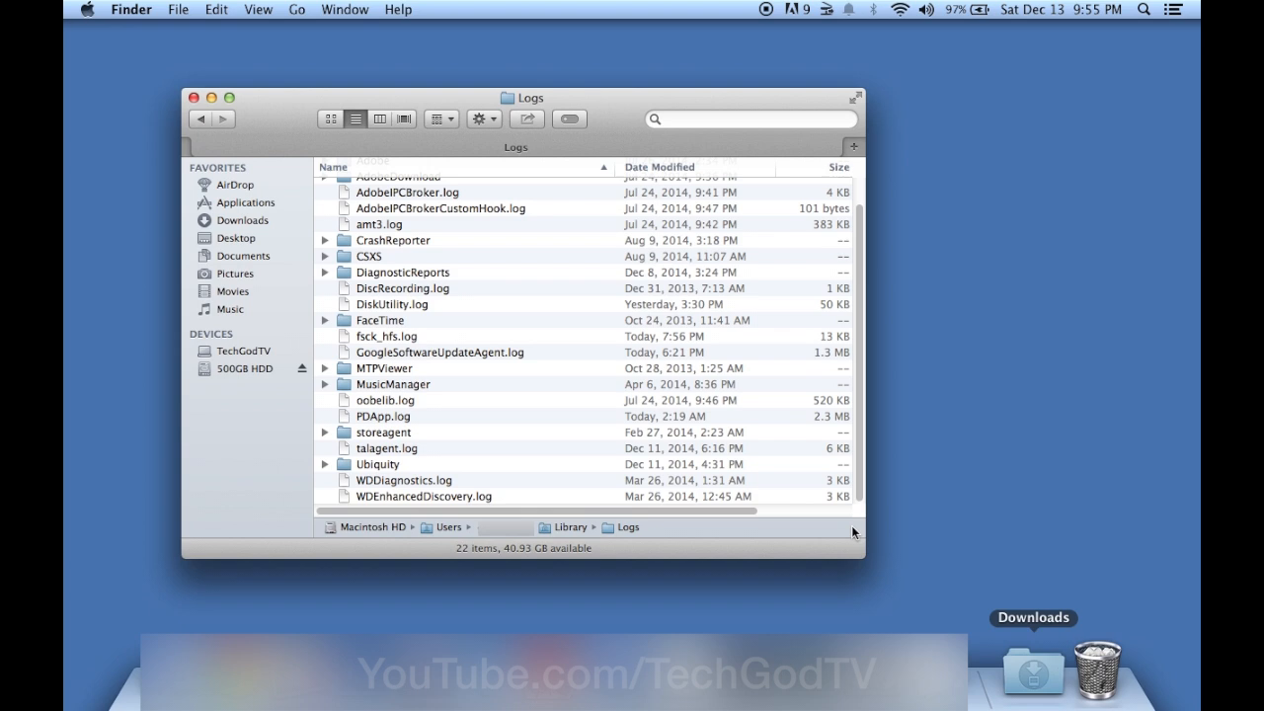
- Empty the Trash from the Dock and confirm permanent erasure
{"action": "right_click", "coordinate": [1096, 661]}
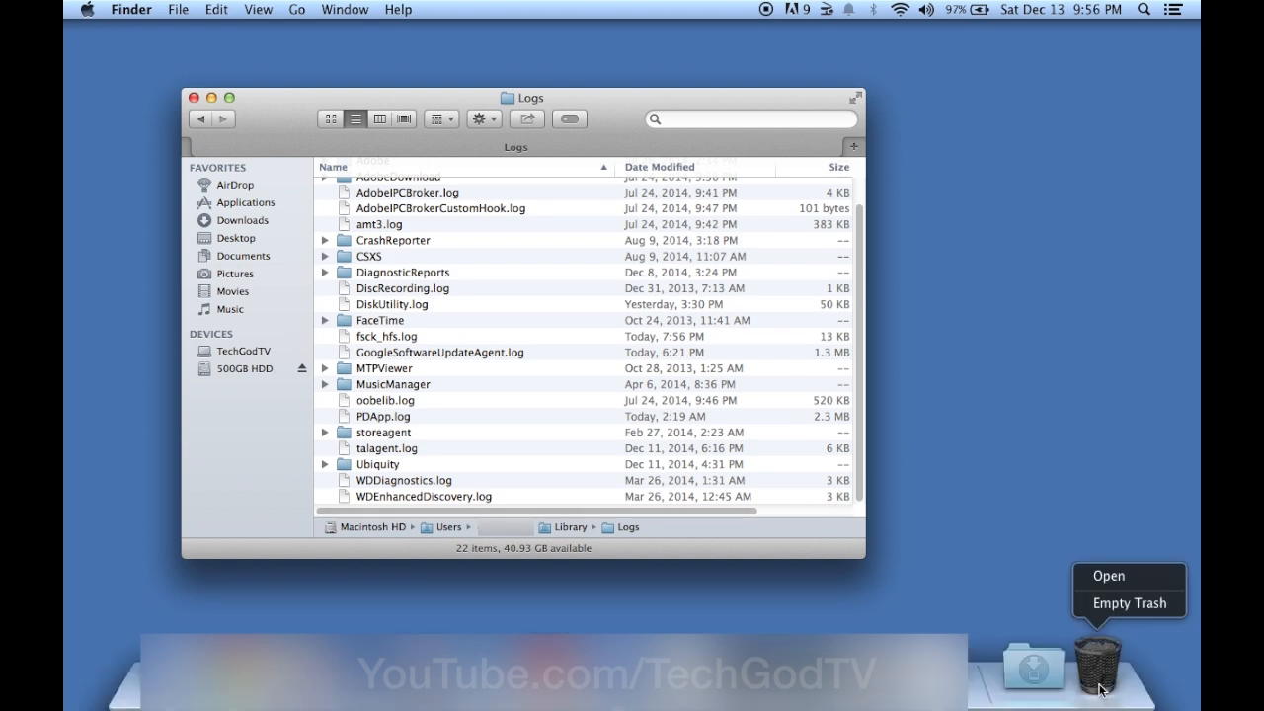
{"action": "left_click", "coordinate": [1129, 602]}
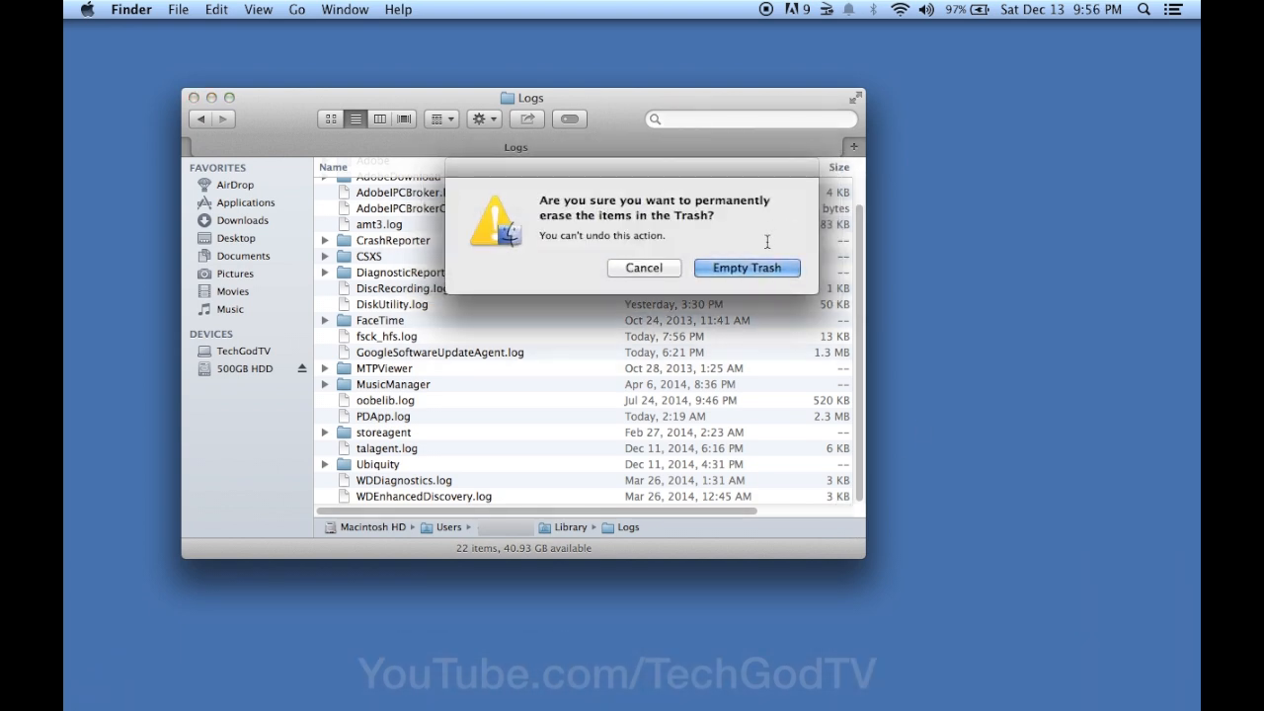
{"action": "left_click", "coordinate": [746, 267]}
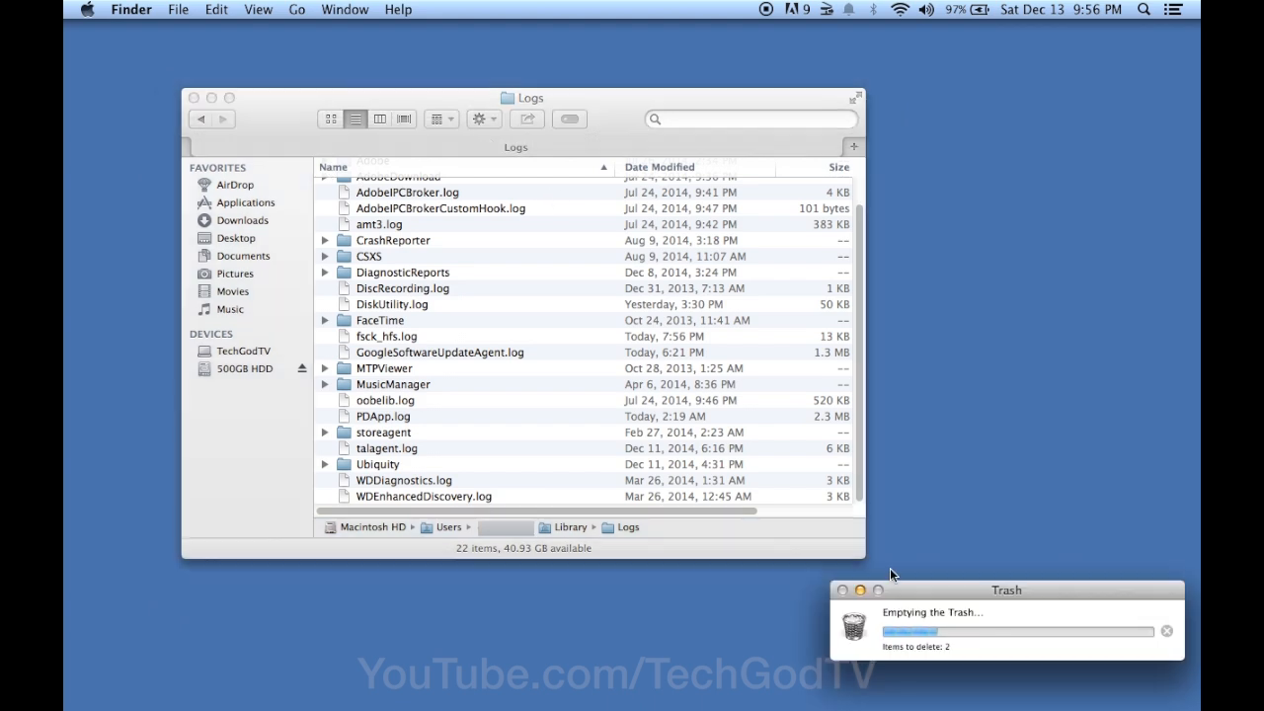